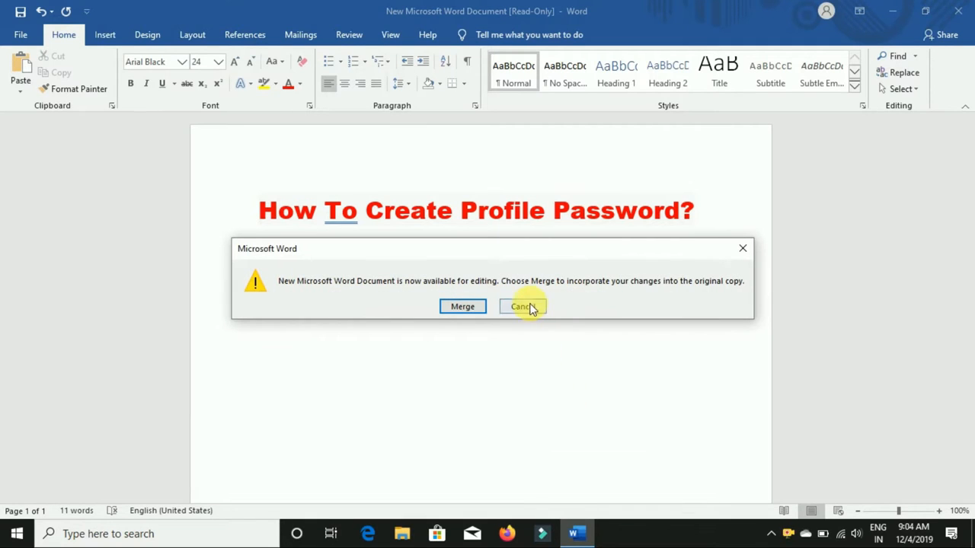
Dismiss the merge prompt and add the line 'Subscribe My Chanel for More Videos Thank you....' below the SBI users heading
click(521, 306)
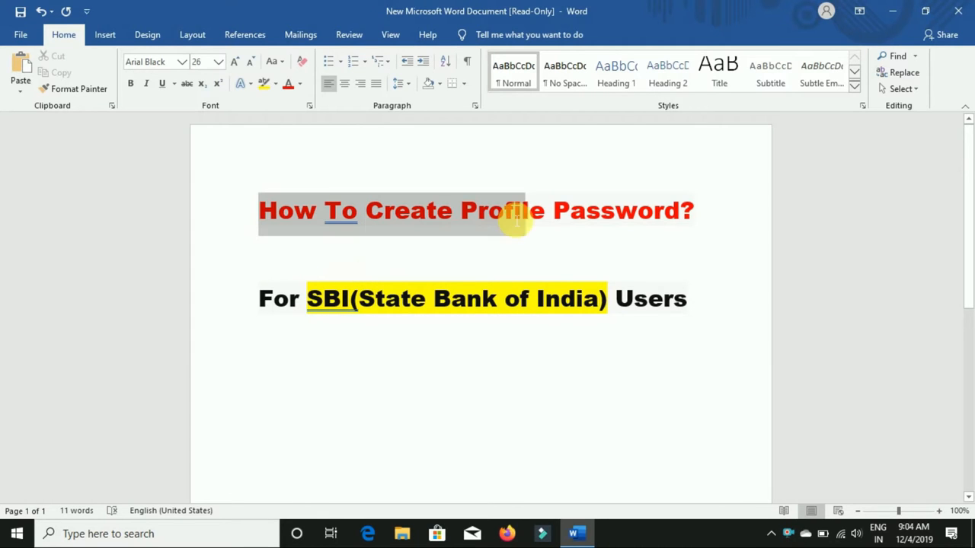
drag(518, 221, 701, 308)
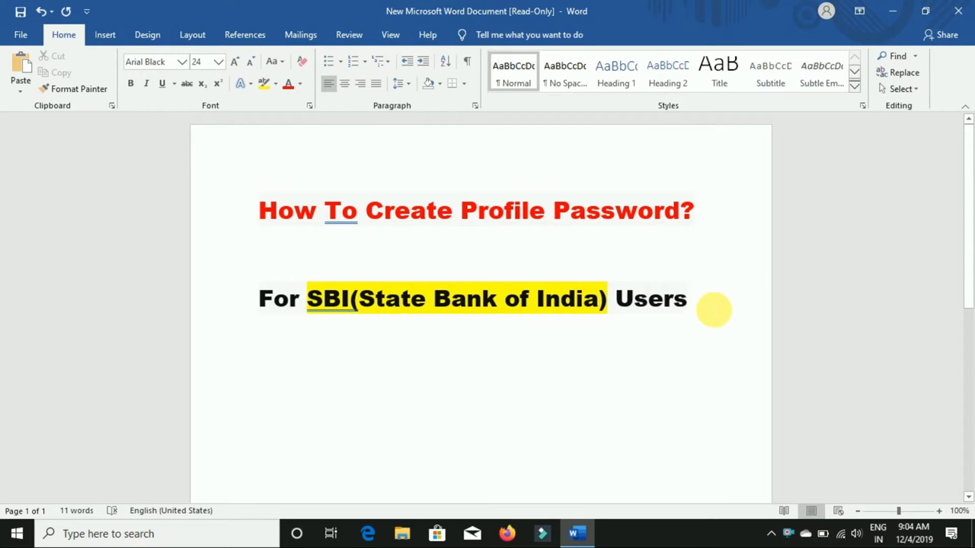
click(259, 383)
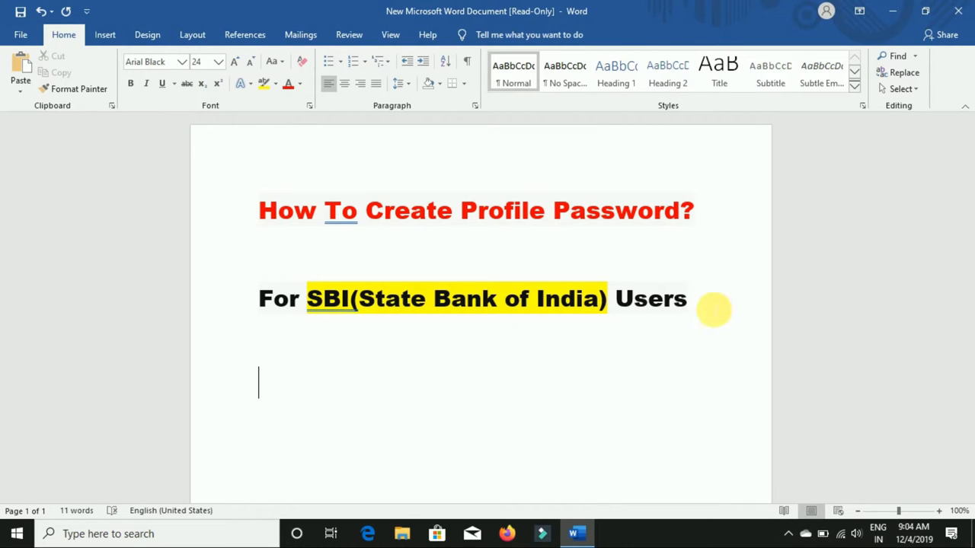
text(Subscribe)
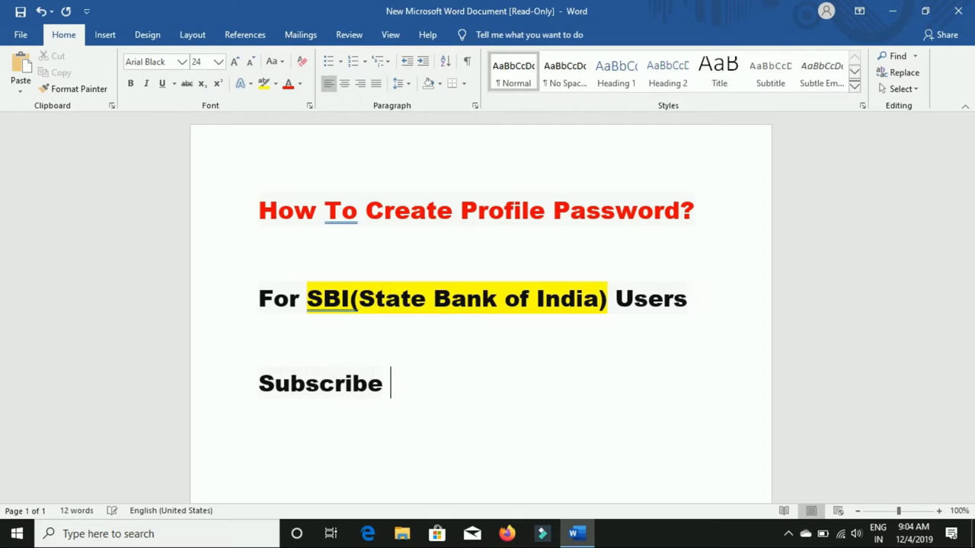
text(My Chane;)
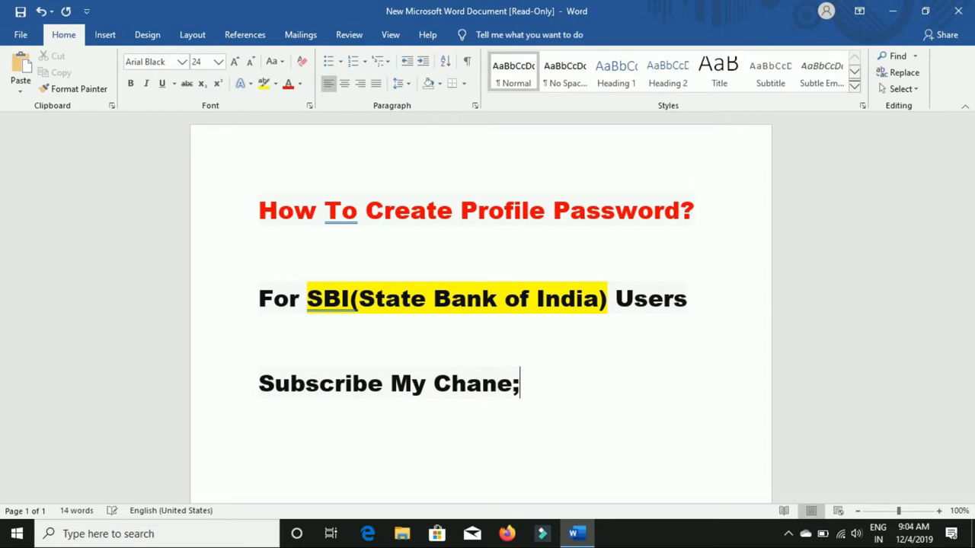
text(l for More)
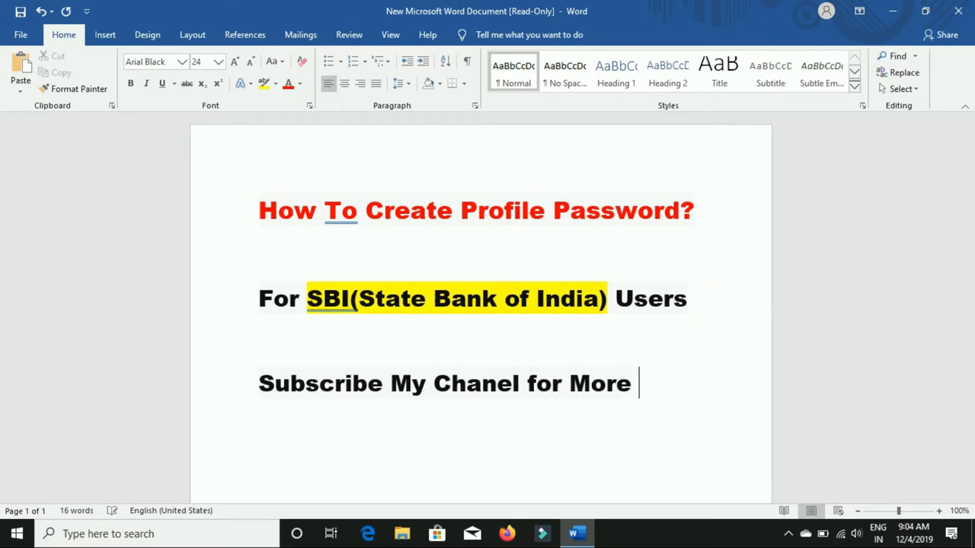
text(Videos Tha)
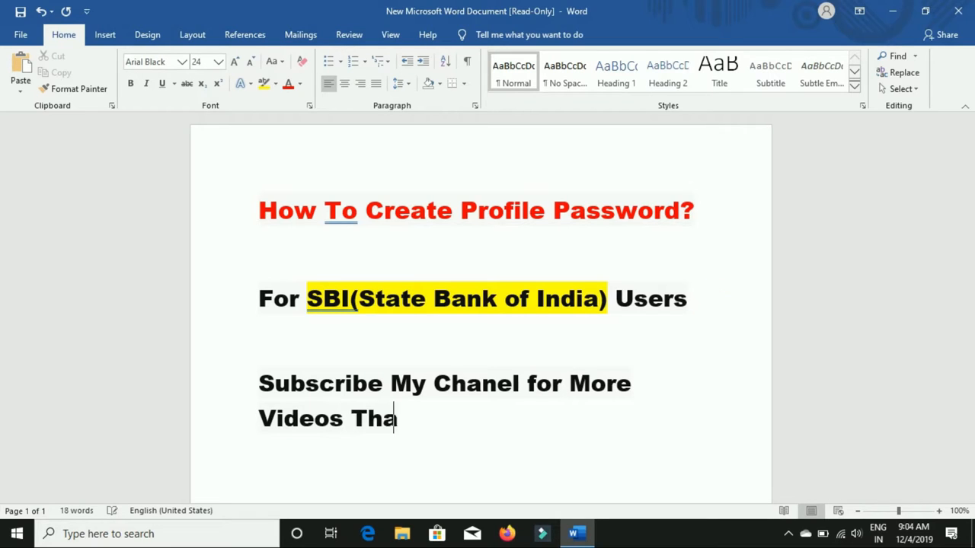
text(nk you....)
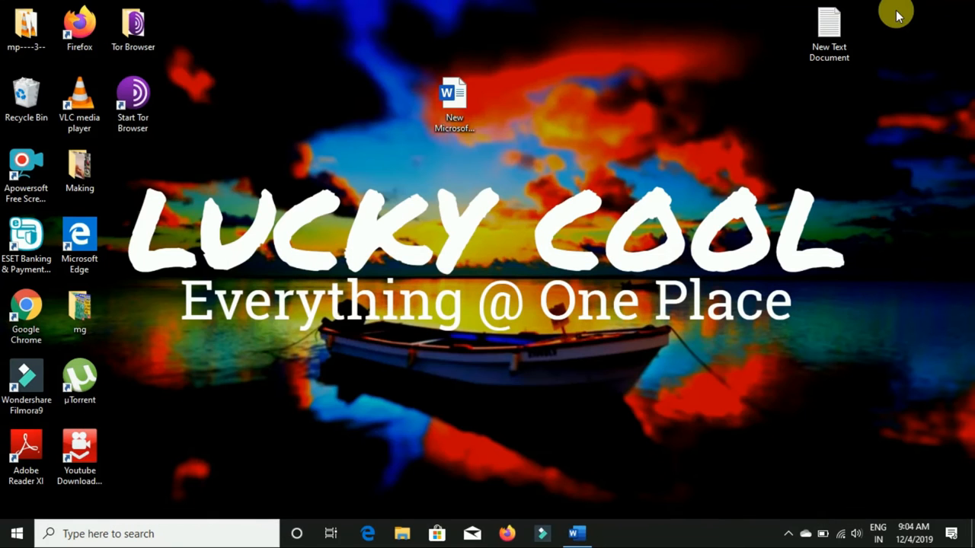
Launch Google Chrome from the desktop shortcut to load the onlinesbi.com home page
click(26, 312)
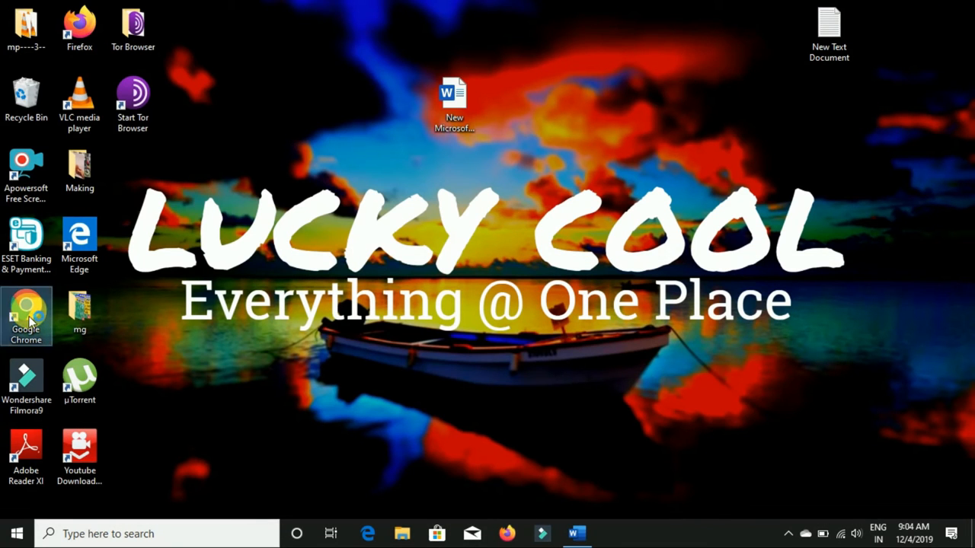
double_click(26, 312)
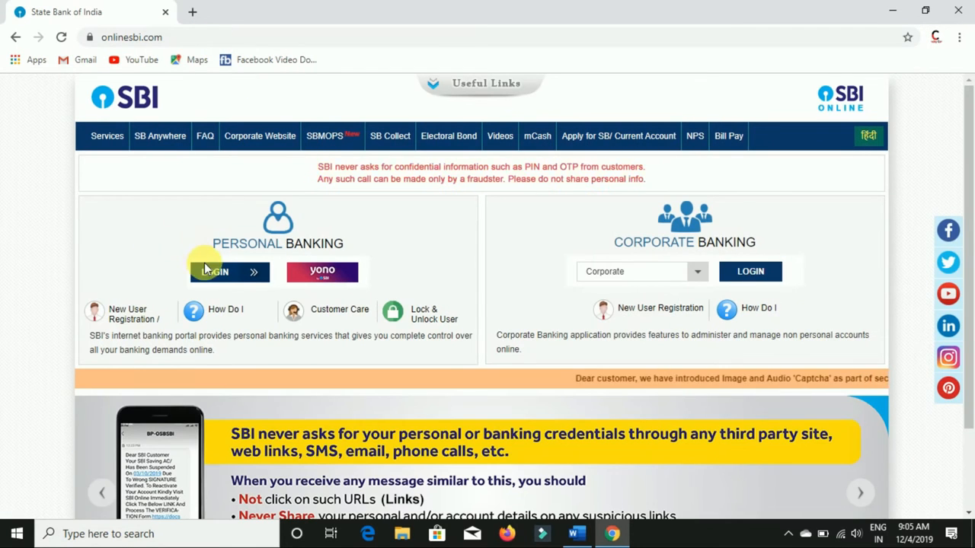
Enter Personal Banking login, continue to the login form and start filling in the username
click(216, 271)
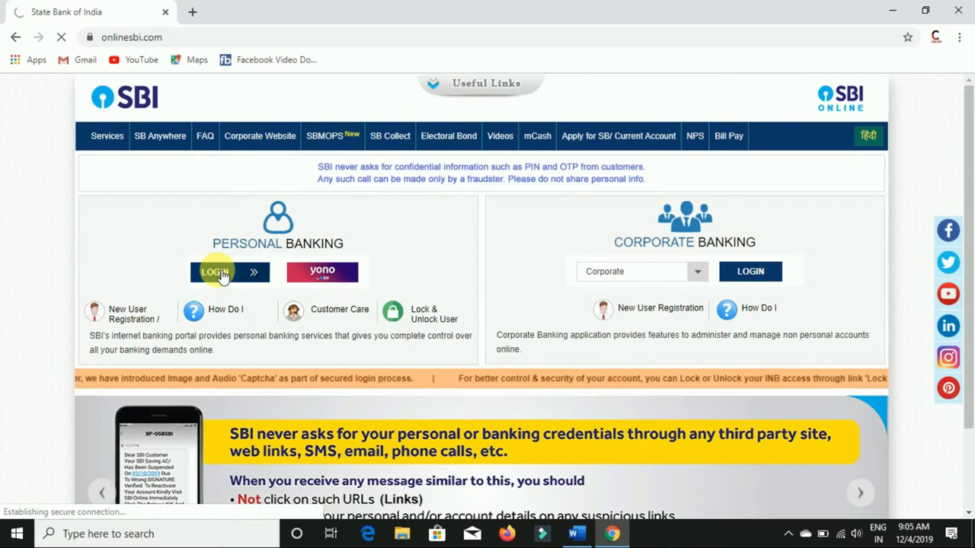
click(216, 271)
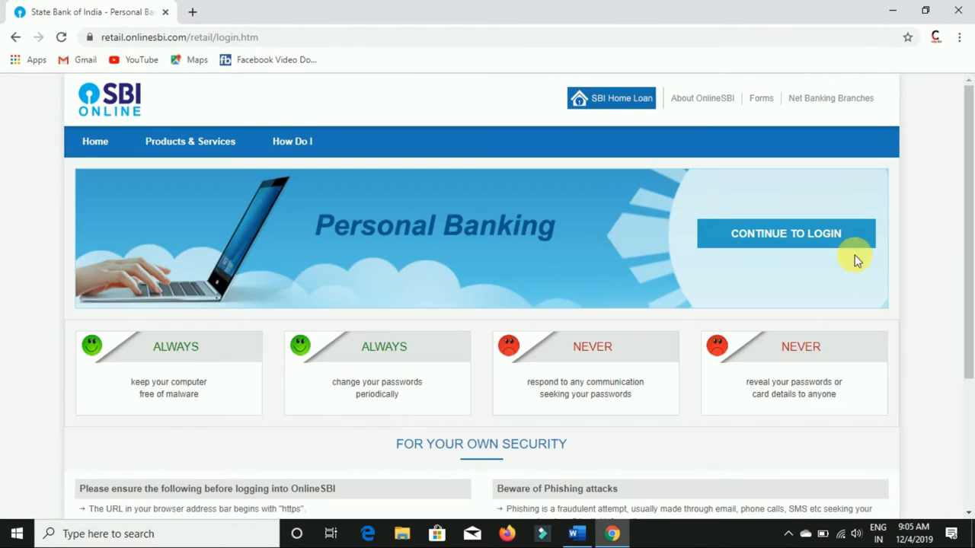
click(786, 233)
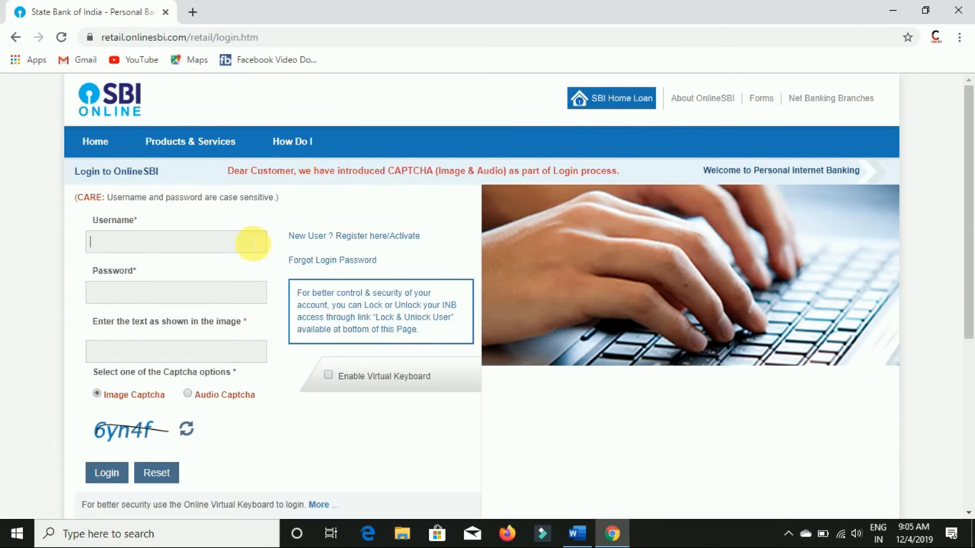
click(107, 472)
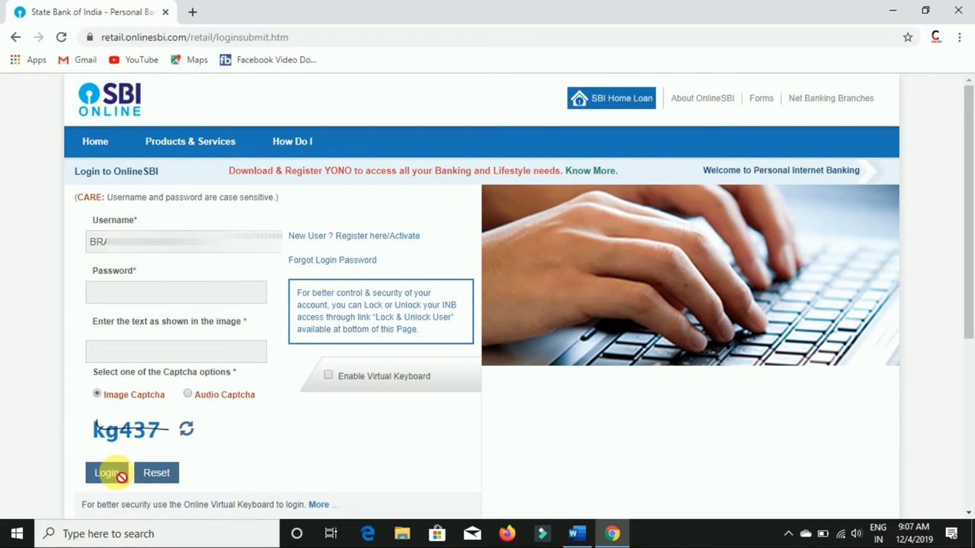
Enter the password and captcha kg437, then log in to the Account Summary page
click(176, 292)
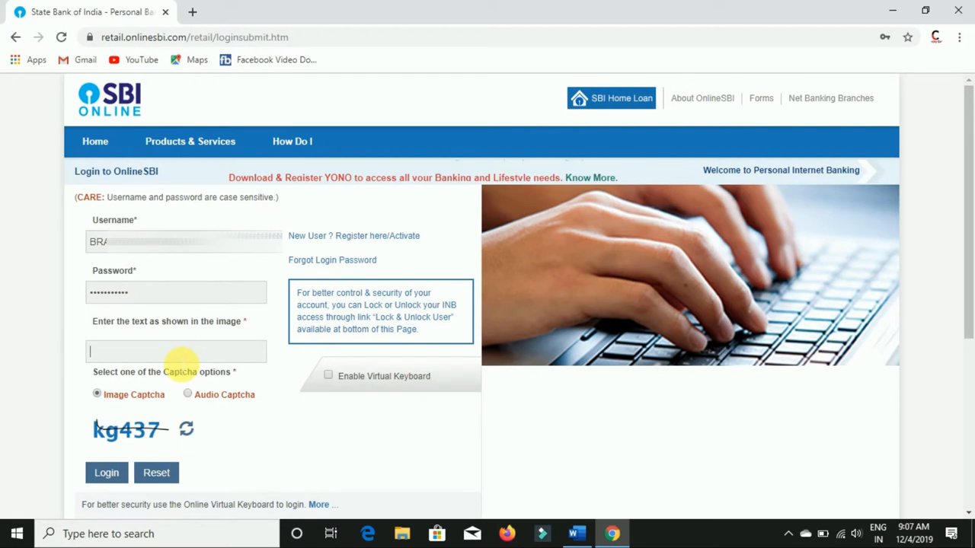
text(kg)
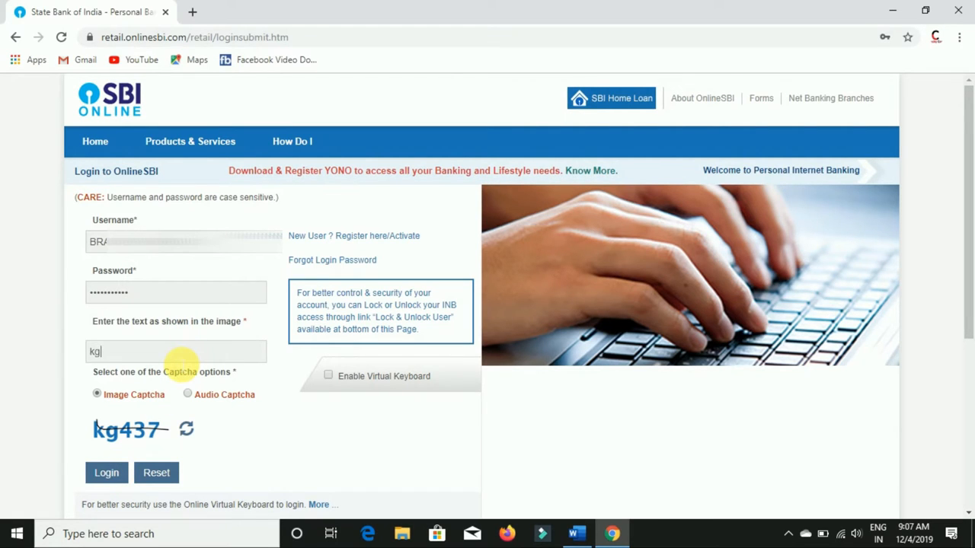
text(4)
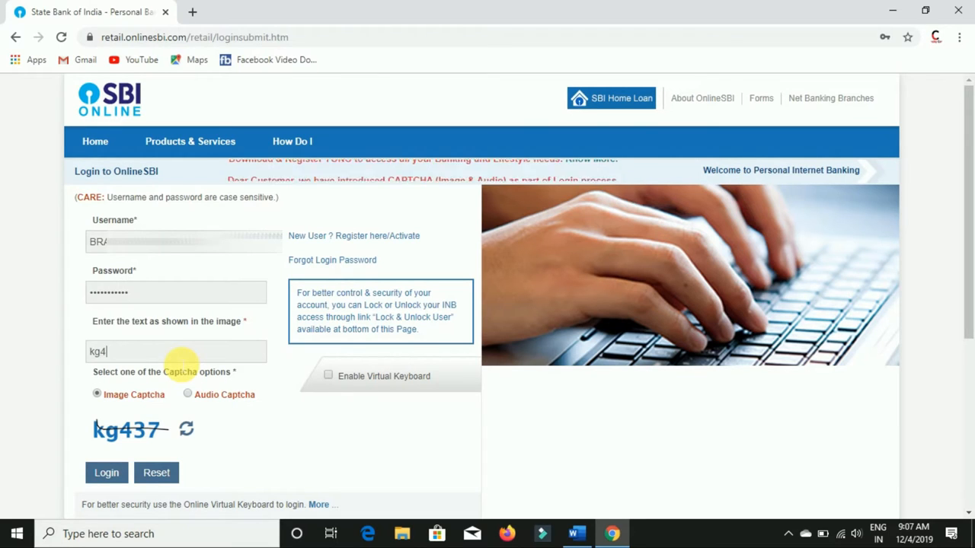
text(37)
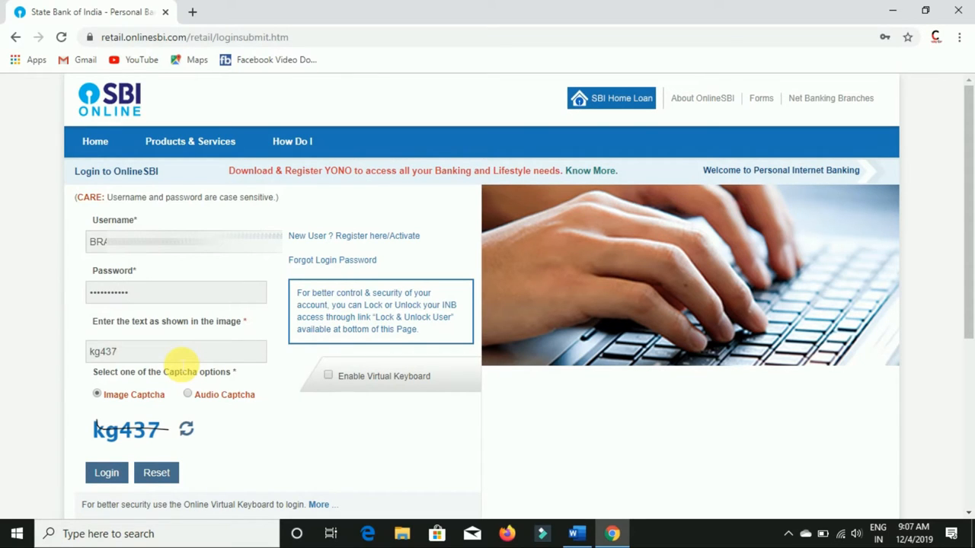
click(106, 472)
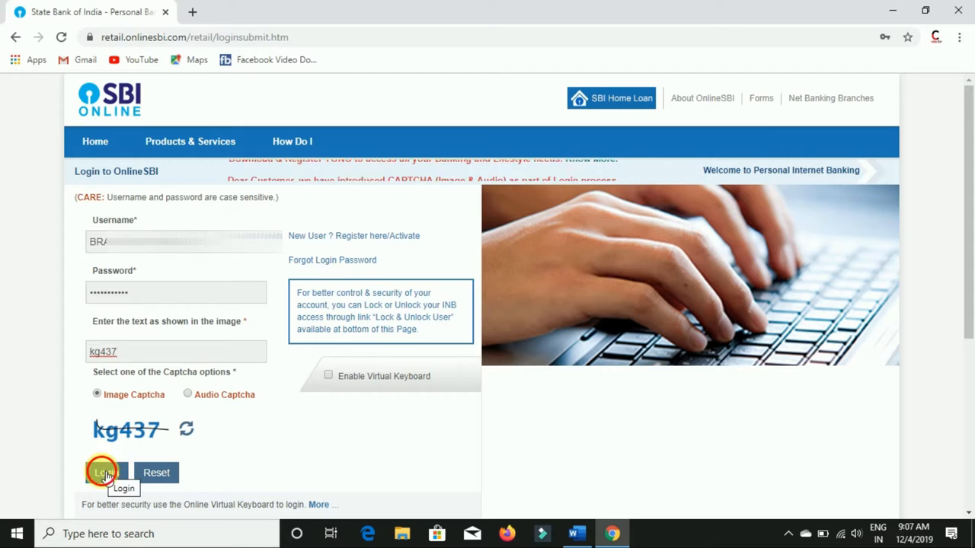
click(104, 472)
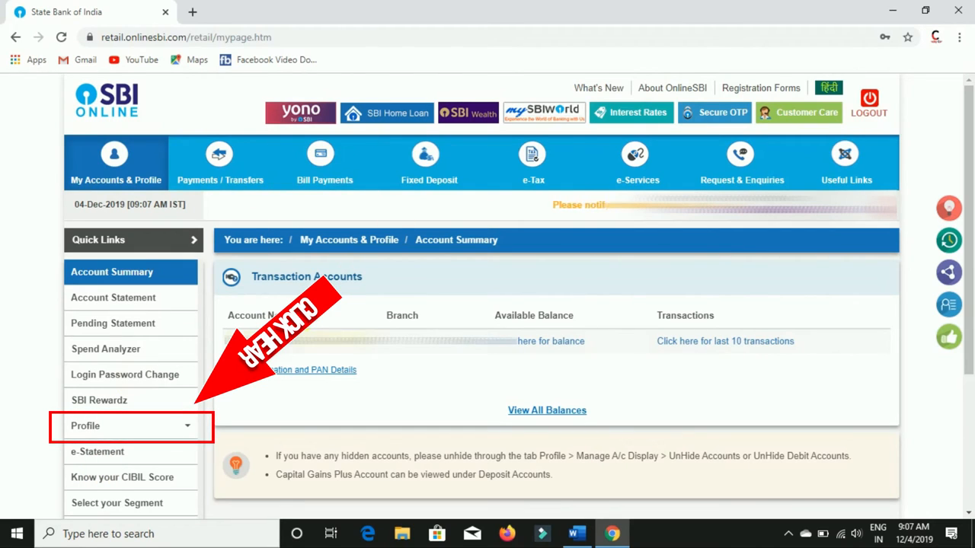
mouse_move(64, 417)
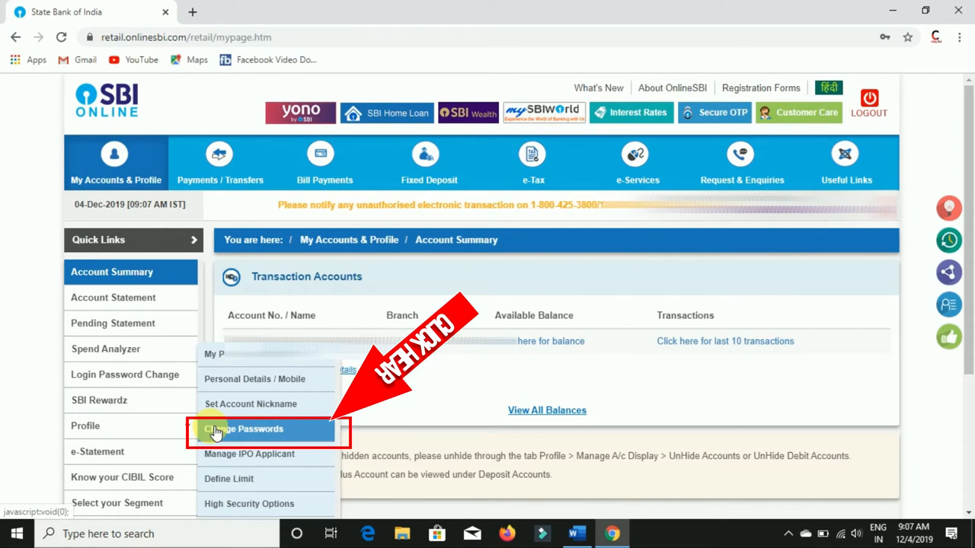
Choose Profile > Change Passwords from Quick Links to reach the Change Passwords page
click(244, 429)
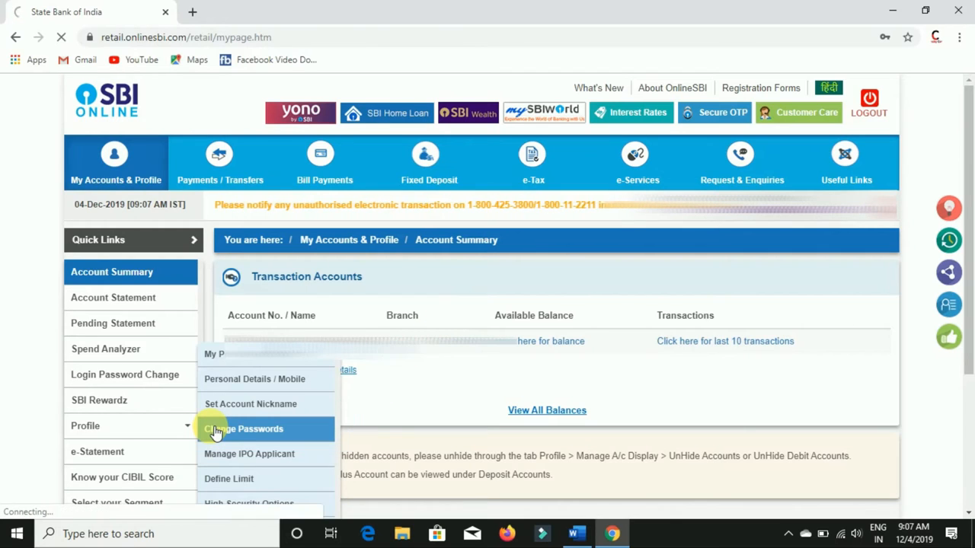
click(243, 429)
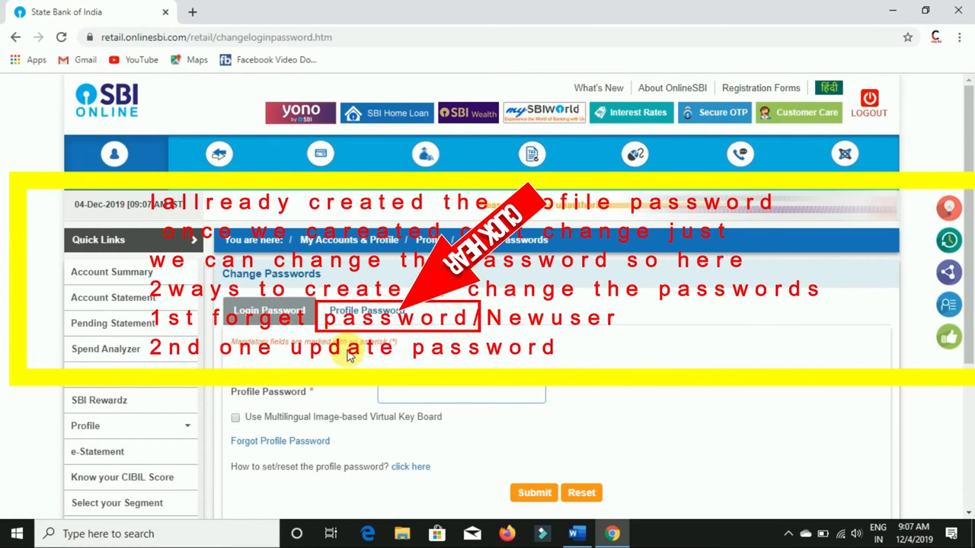
Switch to the Profile Password settings and open the 'About Profile Password' help via the 'click here' link
click(460, 393)
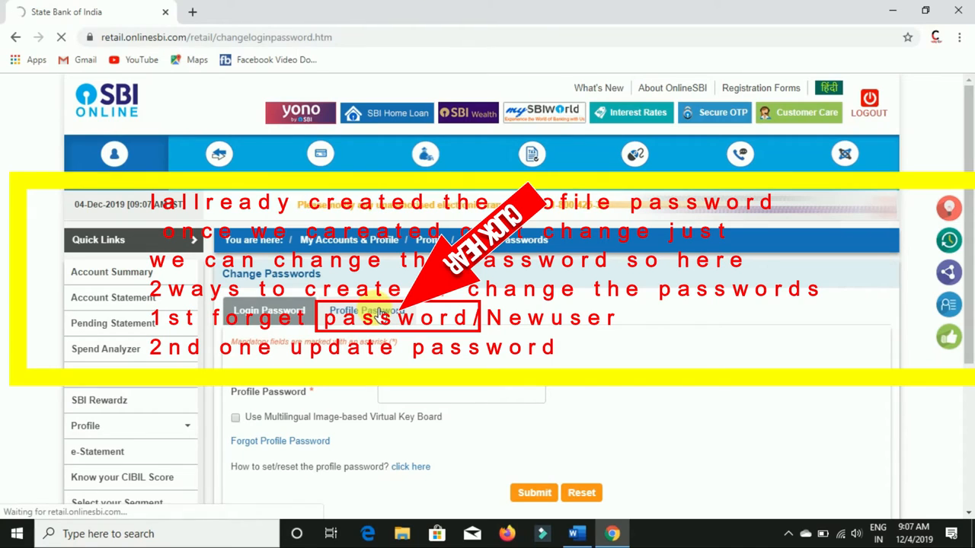
click(367, 310)
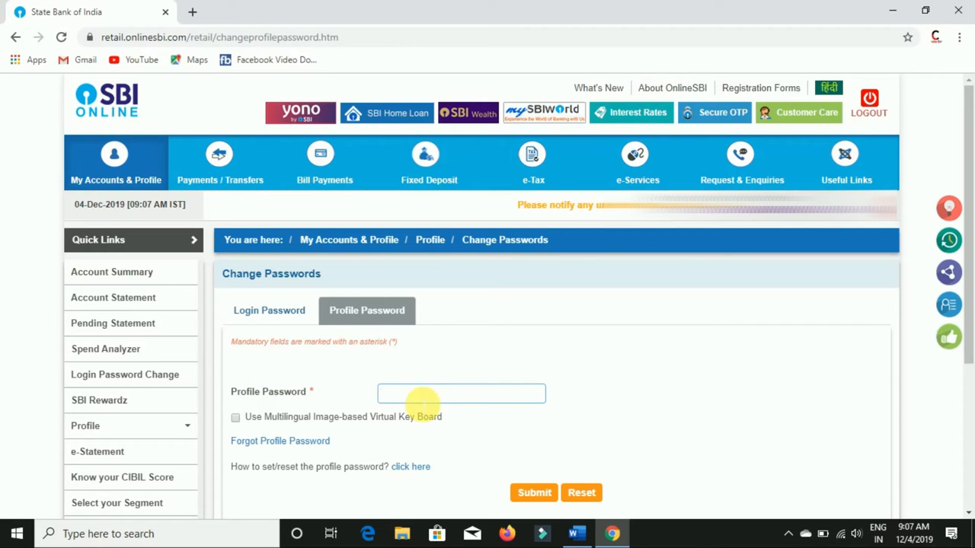
mouse_move(264, 466)
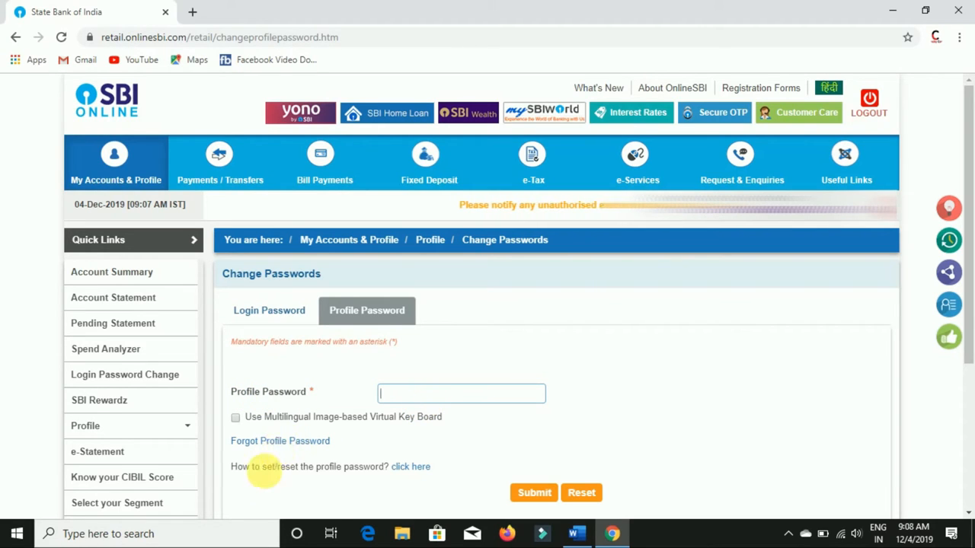
mouse_move(396, 475)
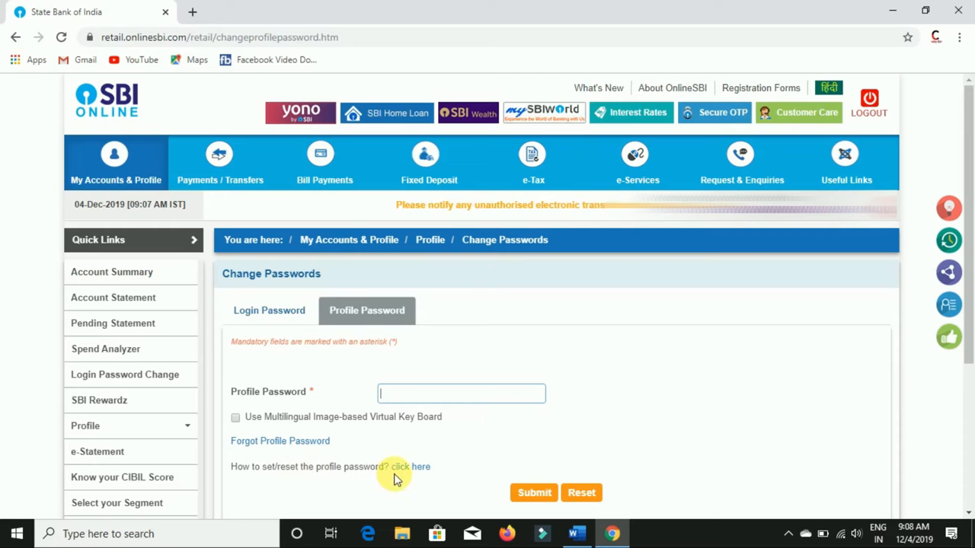
mouse_move(421, 466)
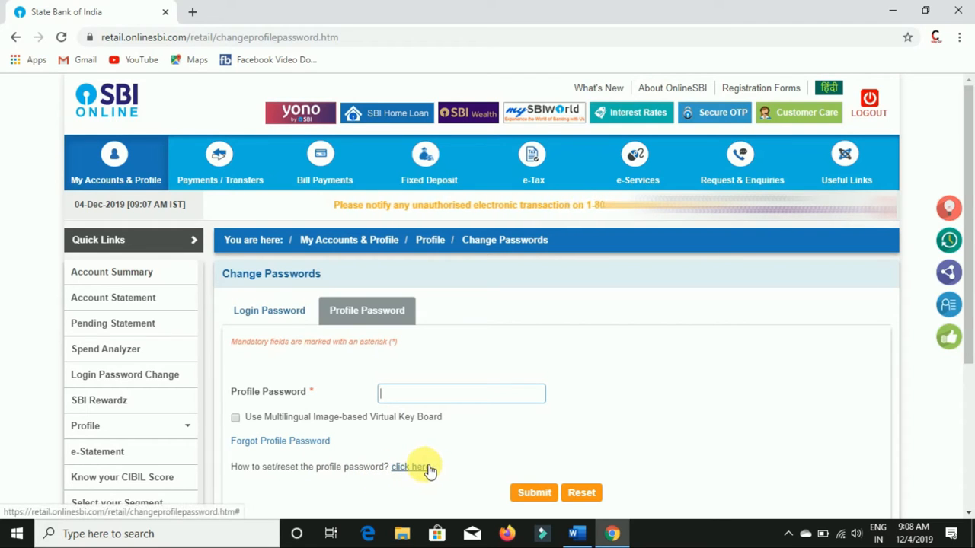
mouse_move(419, 469)
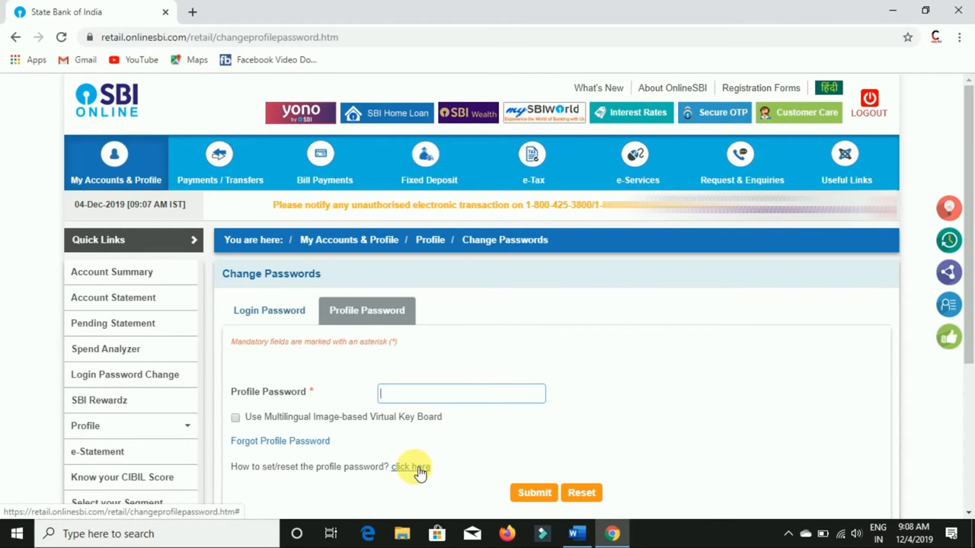
click(412, 466)
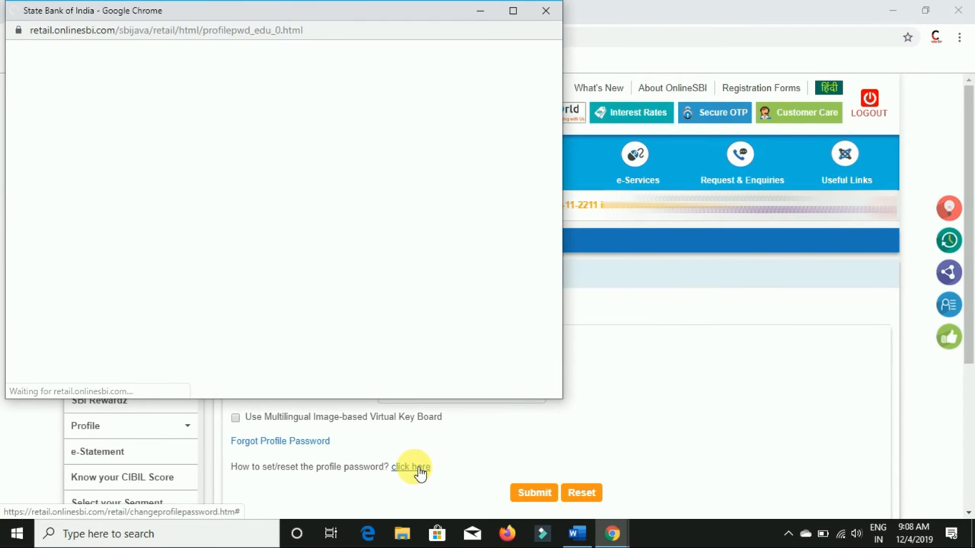
click(411, 466)
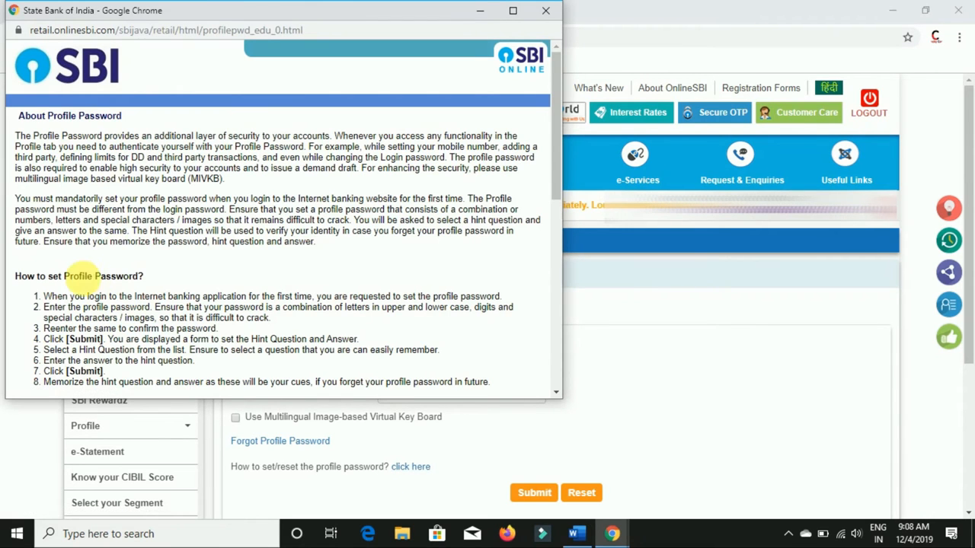